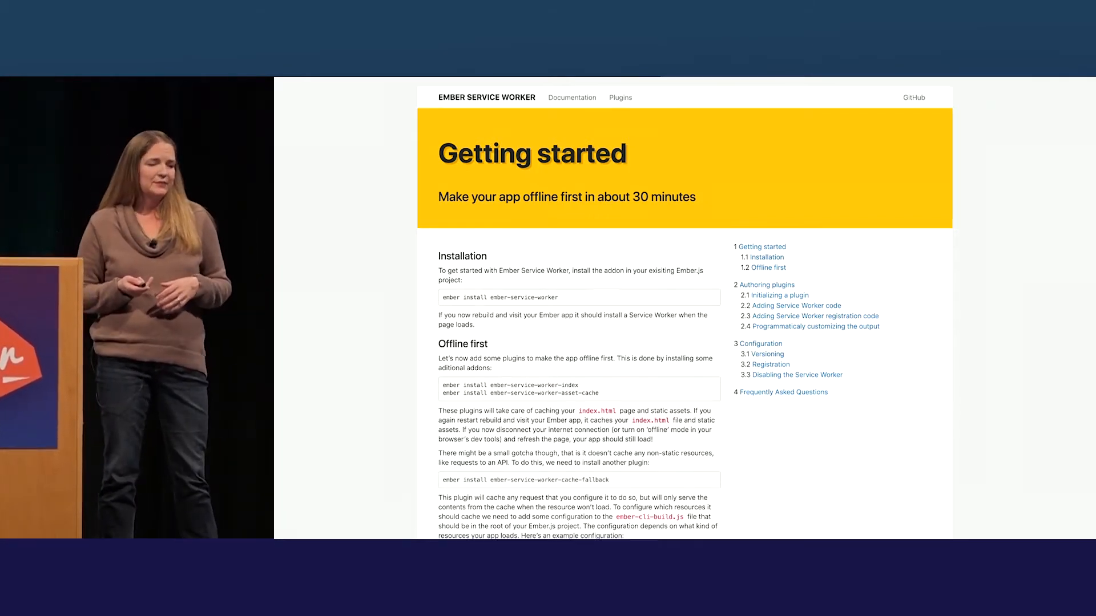
# Step: Scroll the DevTools Application sidebar to the Cache section and open Application Cache
pyautogui.scroll(-3)
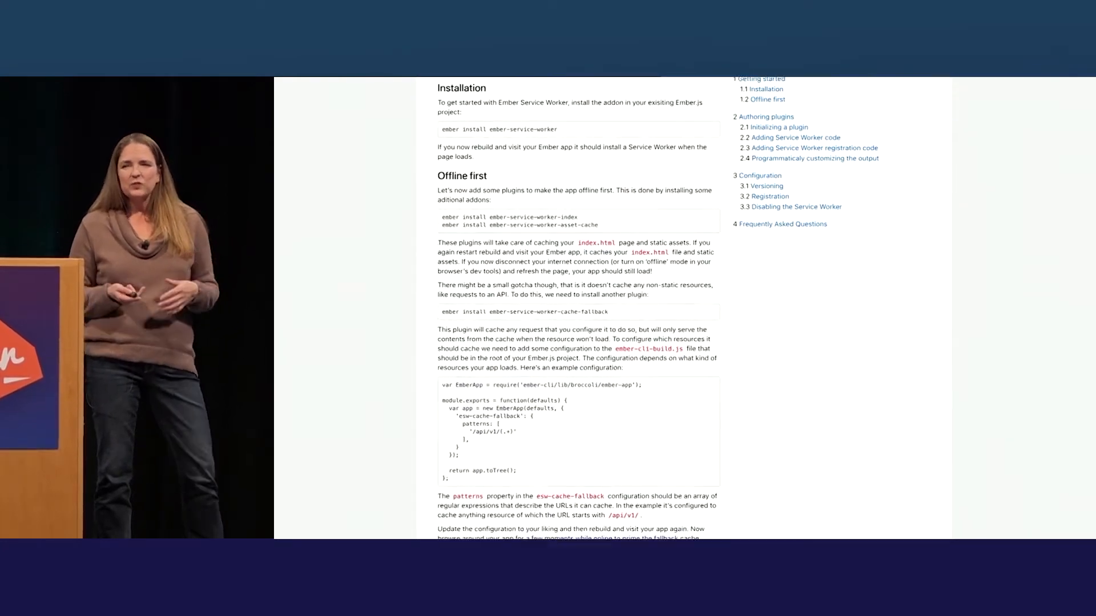
pyautogui.scroll(-3)
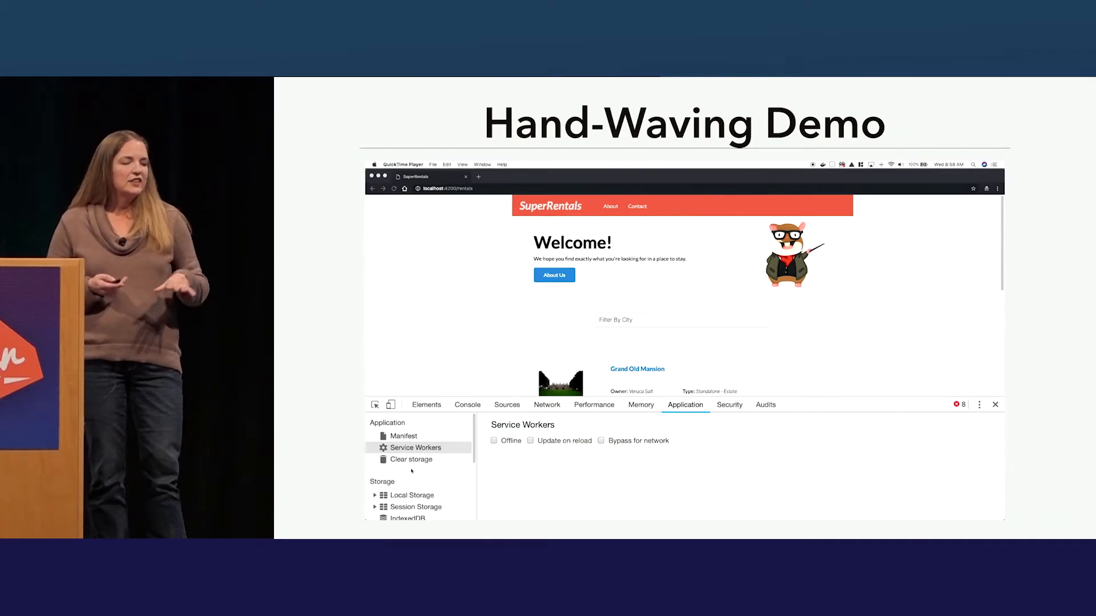
pyautogui.scroll(-3)
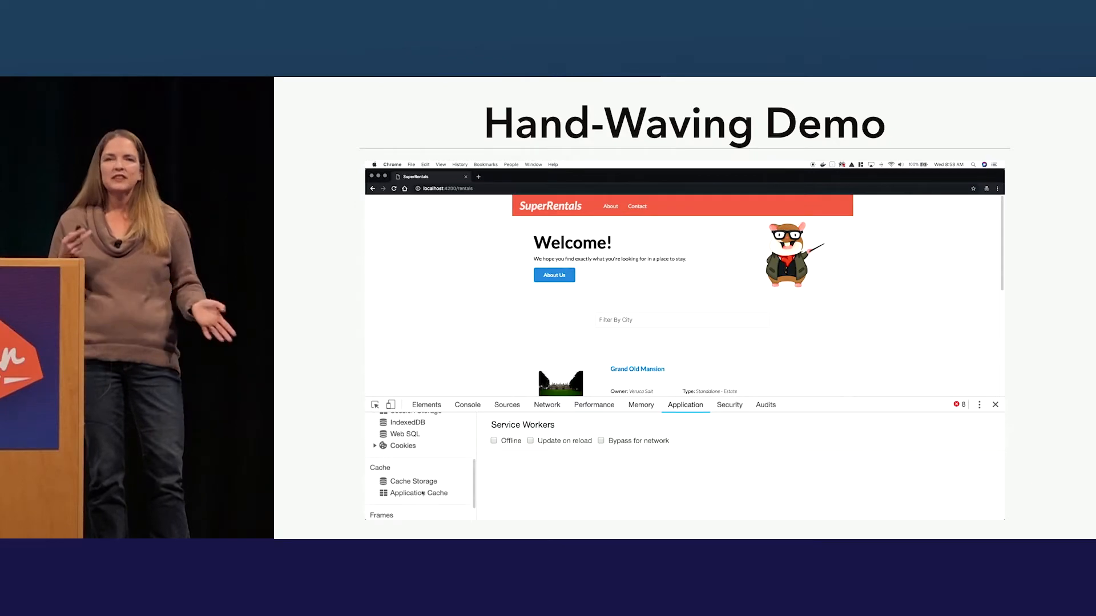
pyautogui.click(417, 493)
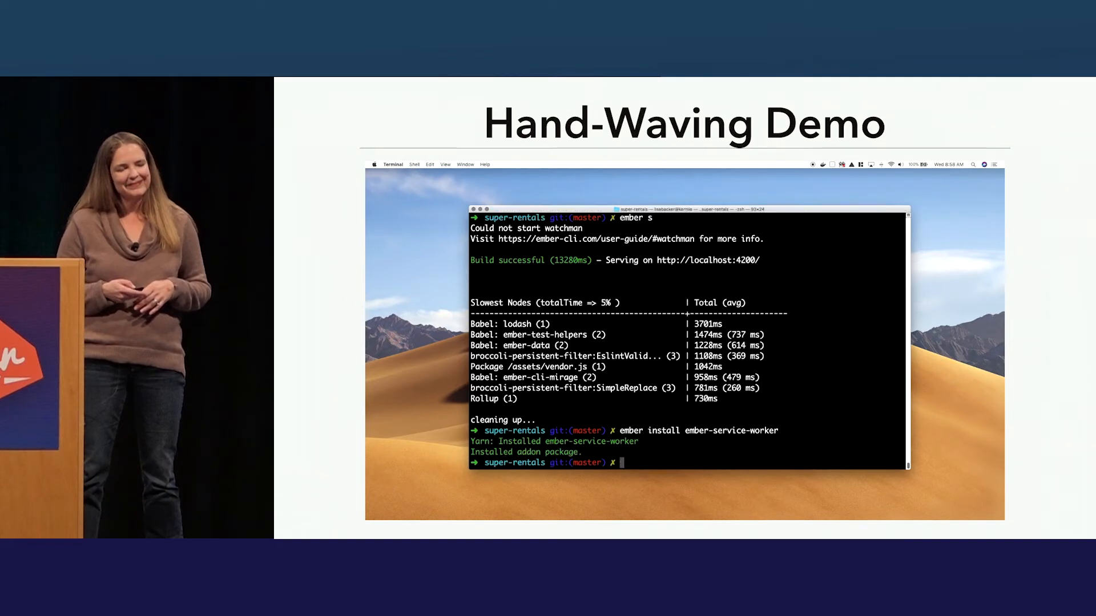
# Step: Run ember install ember-service-worker in the super-rentals project from Terminal
pyautogui.write('ember in')
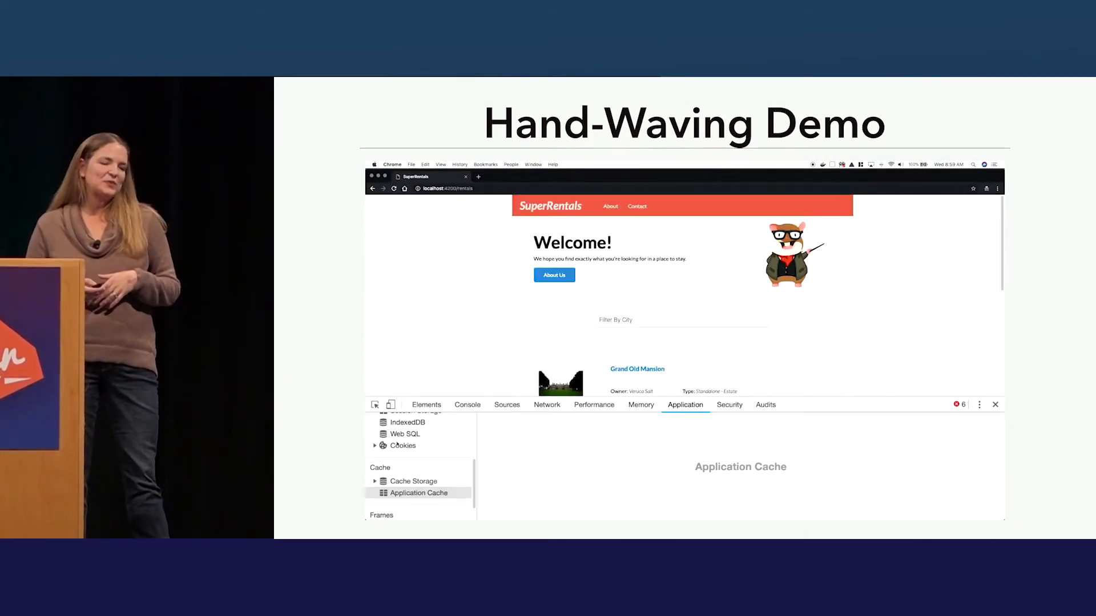
# Step: Inspect the localhost service worker registration and its sw.js source in DevTools
pyautogui.click(413, 447)
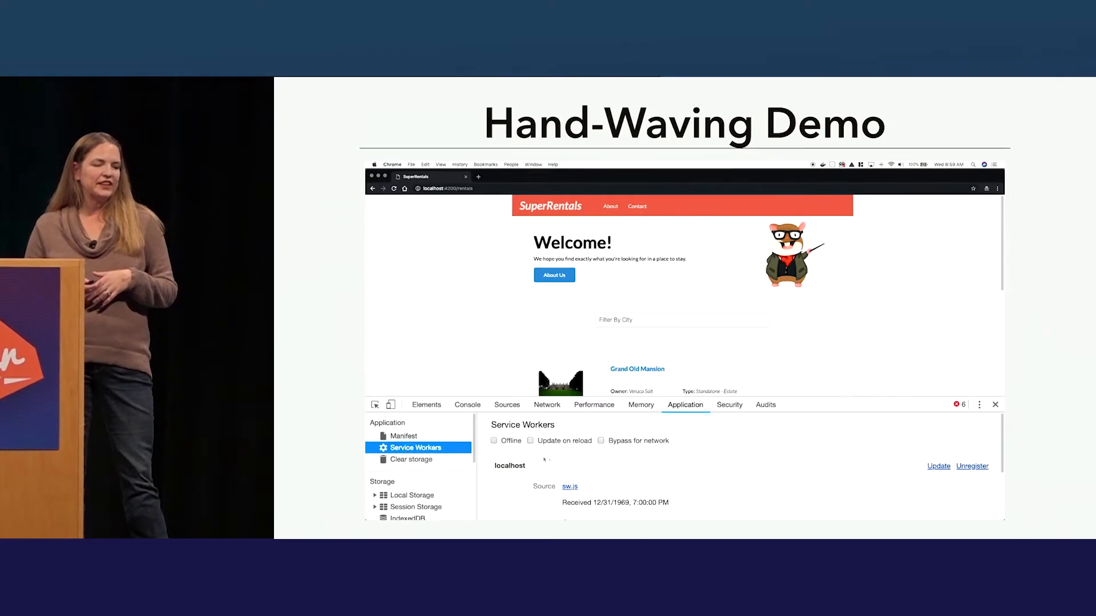
pyautogui.click(569, 486)
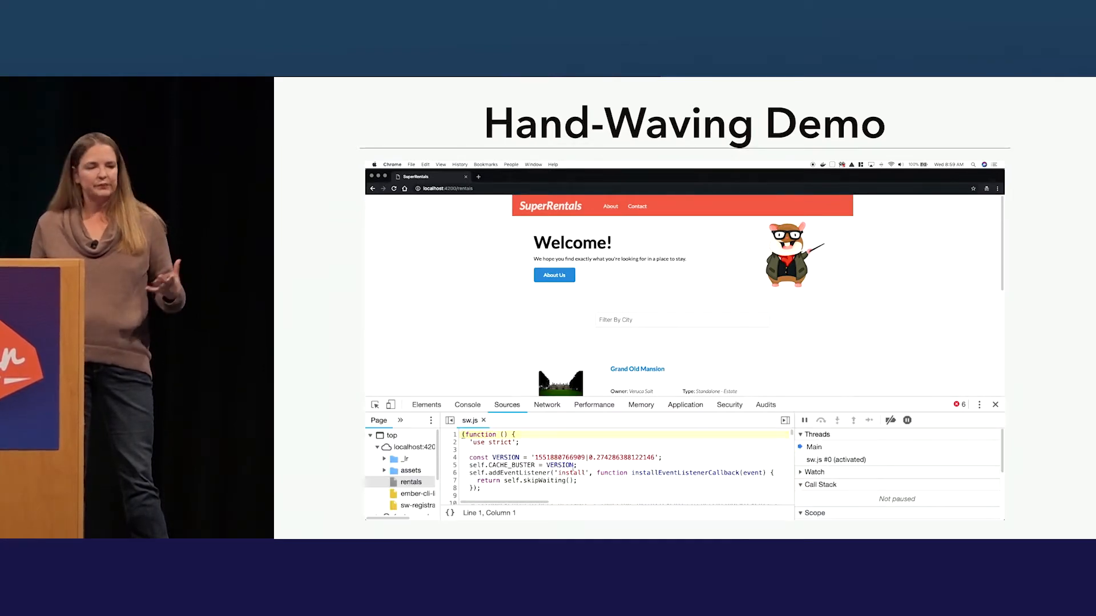
pyautogui.scroll(-3)
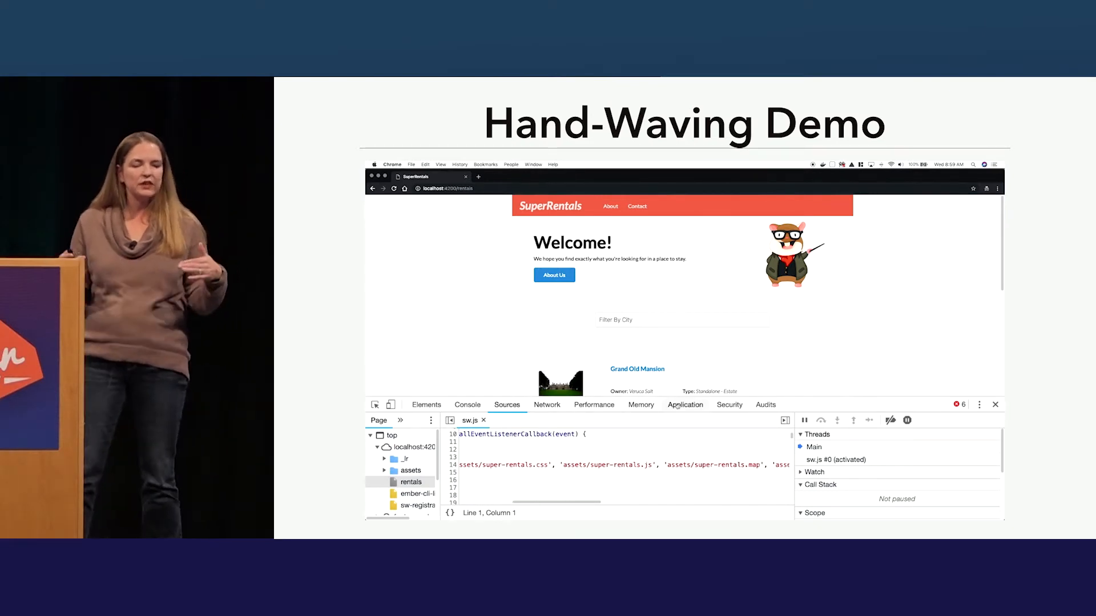
pyautogui.click(685, 405)
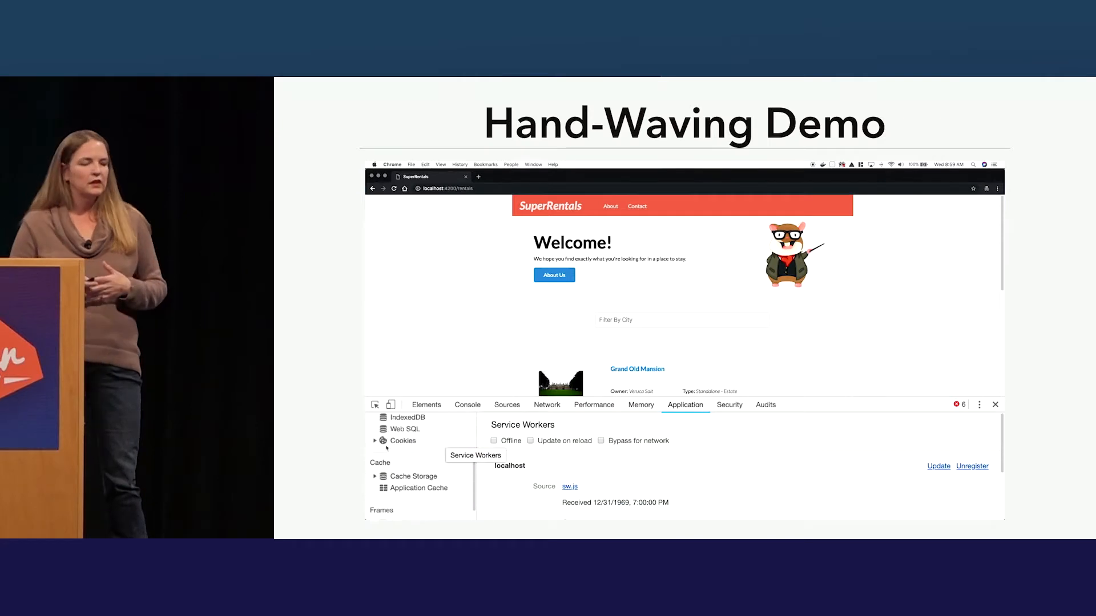
# Step: Inspect esw-asset-cache-1 and esw-index-1 in Cache Storage, then view the Network request log
pyautogui.click(375, 476)
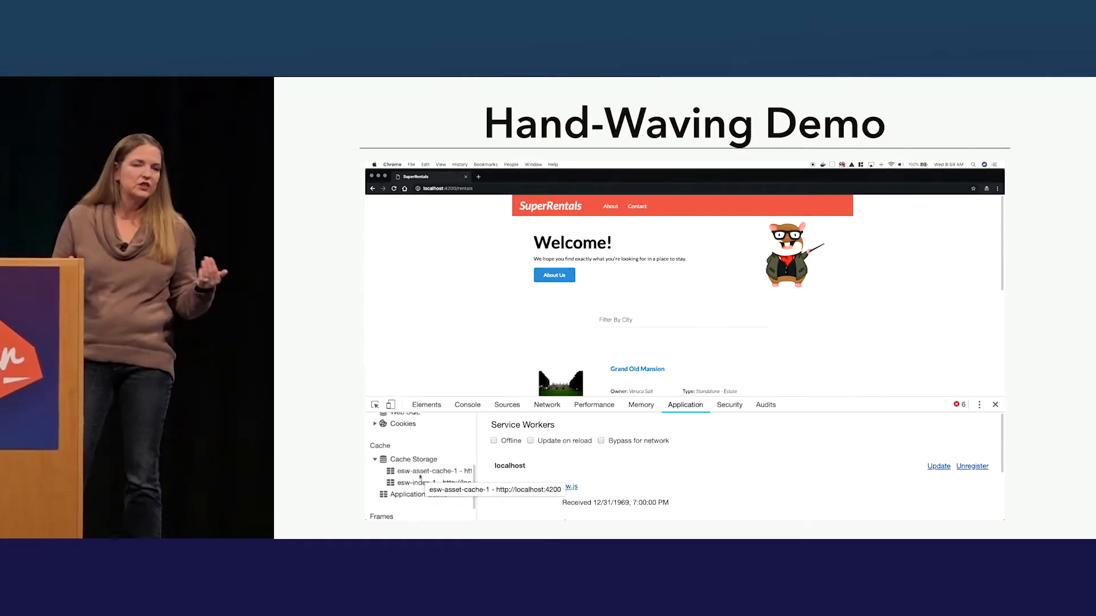
pyautogui.click(429, 471)
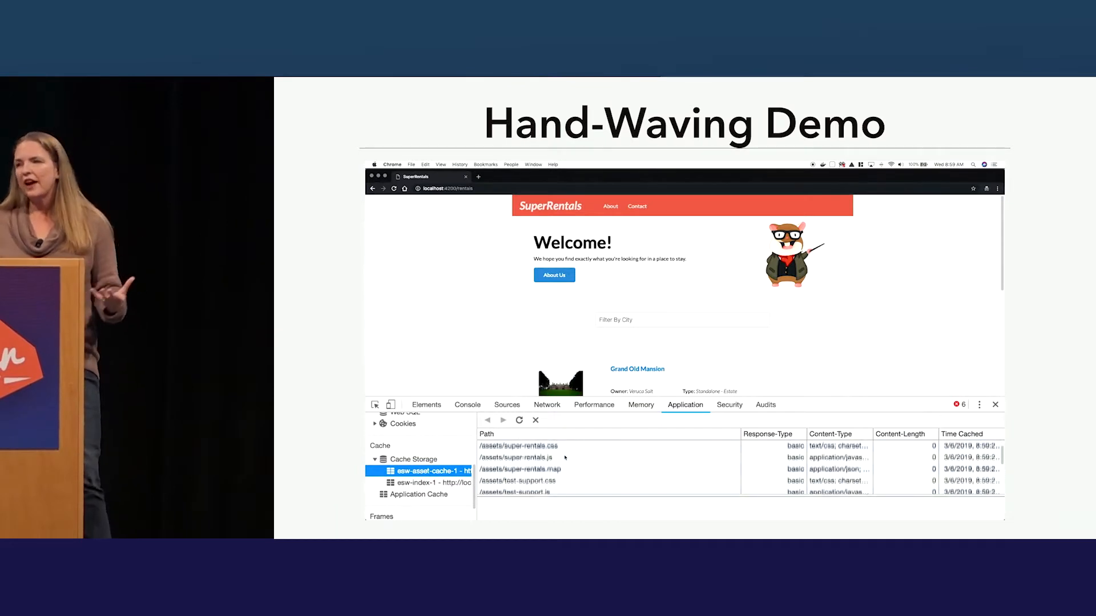
pyautogui.scroll(-3)
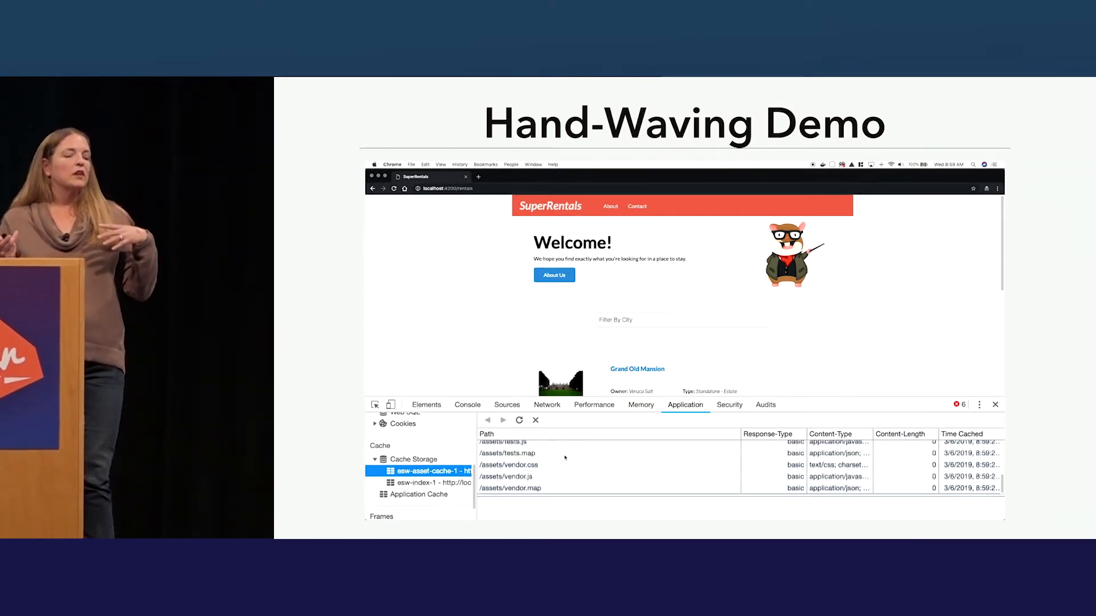
pyautogui.click(433, 482)
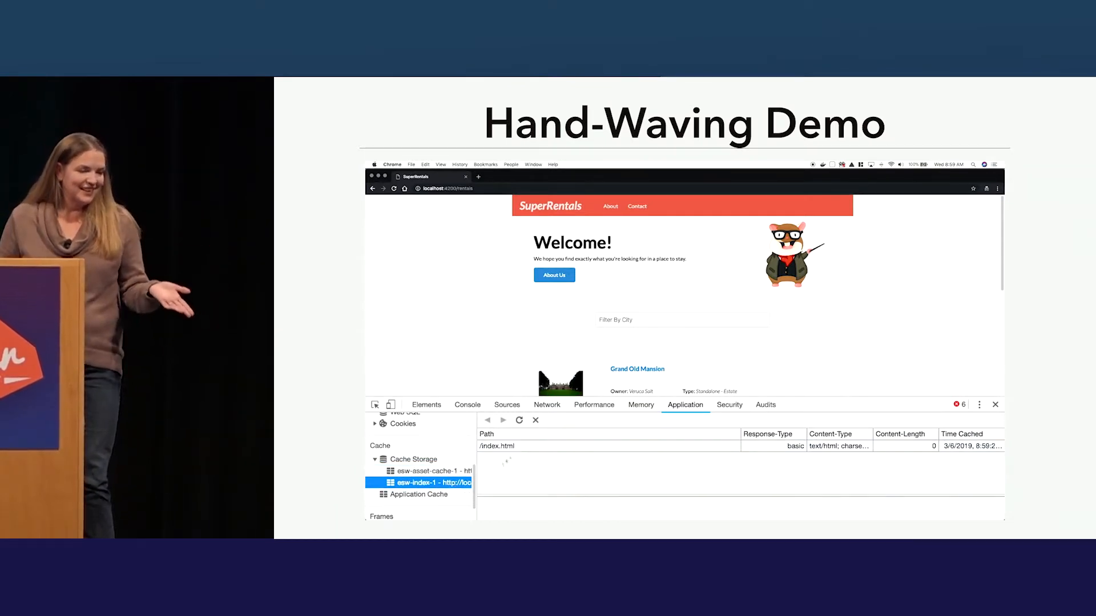
pyautogui.click(547, 404)
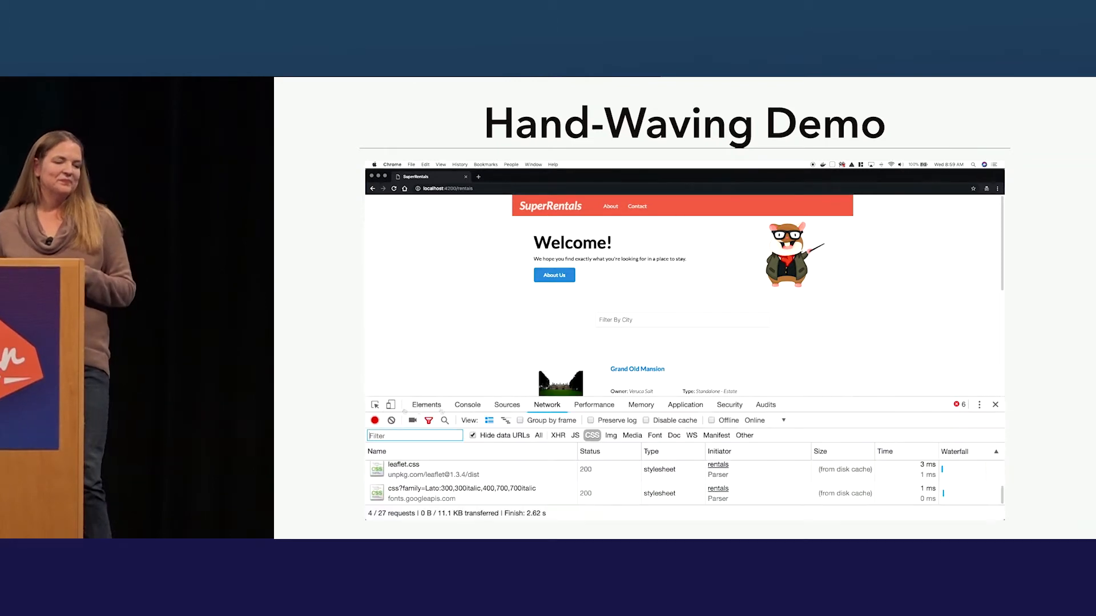
pyautogui.click(391, 420)
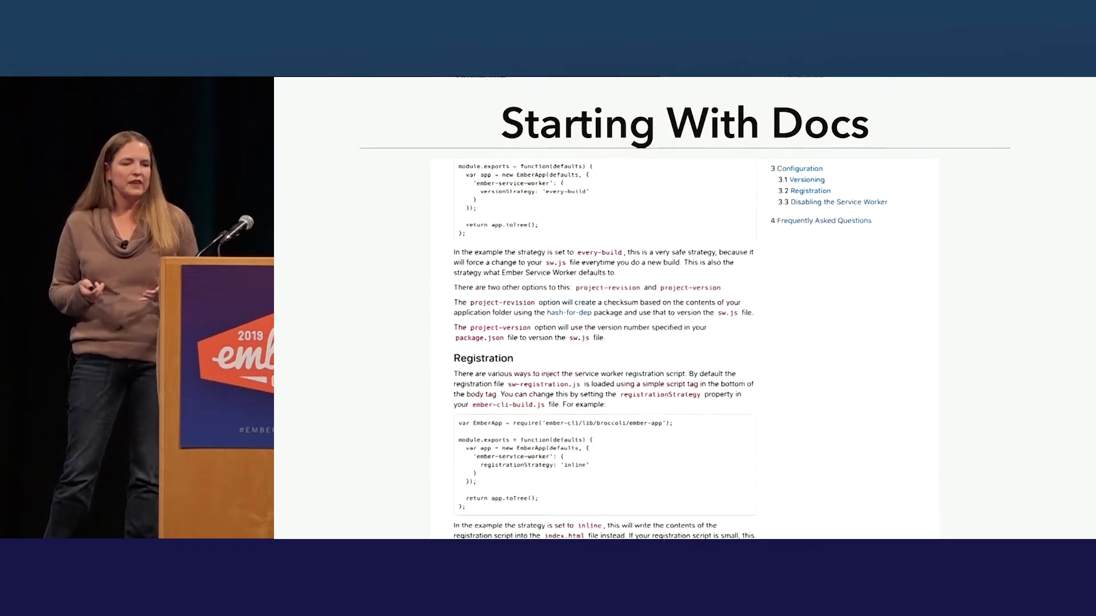
# Step: Scroll the Ember Service Worker docs screenshot down to the Registration section
pyautogui.scroll(-3)
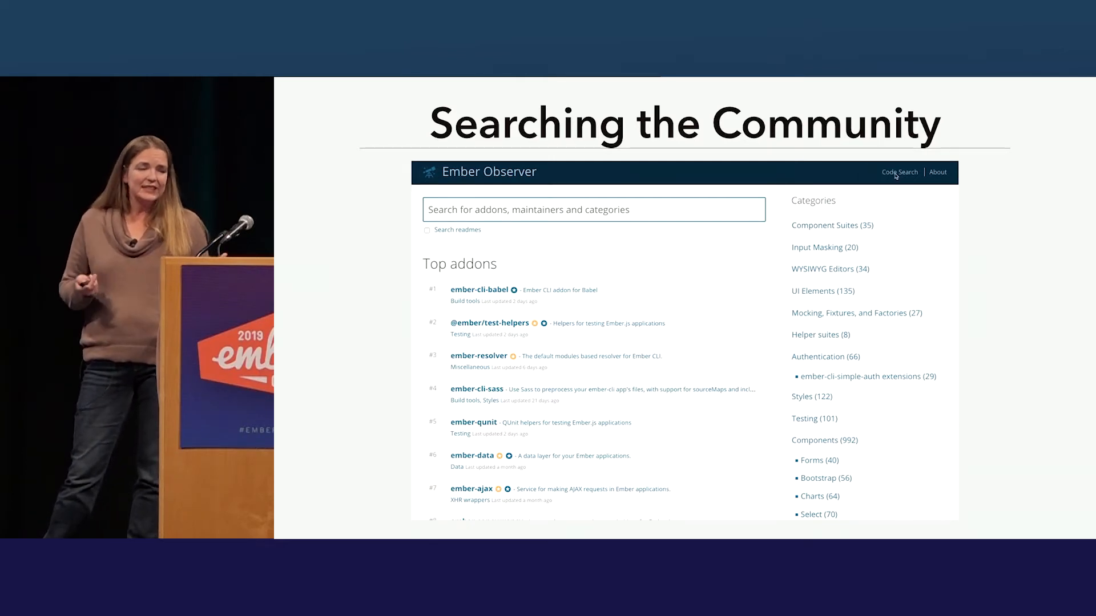
# Step: Search Ember Observer code for 'included(' and sort the results by score
pyautogui.click(899, 171)
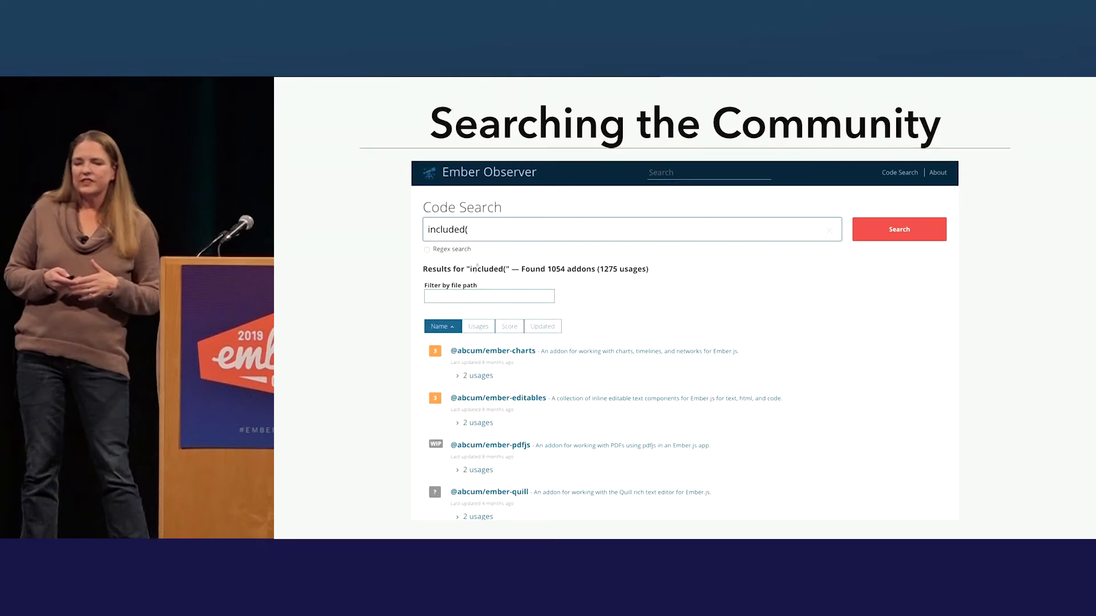
pyautogui.click(501, 327)
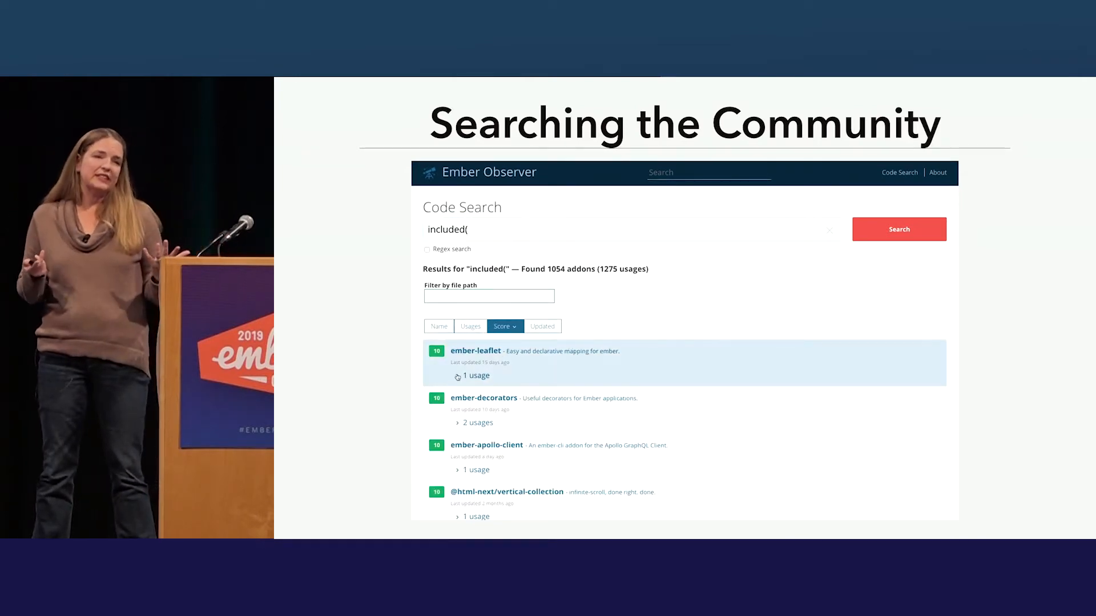
pyautogui.click(474, 376)
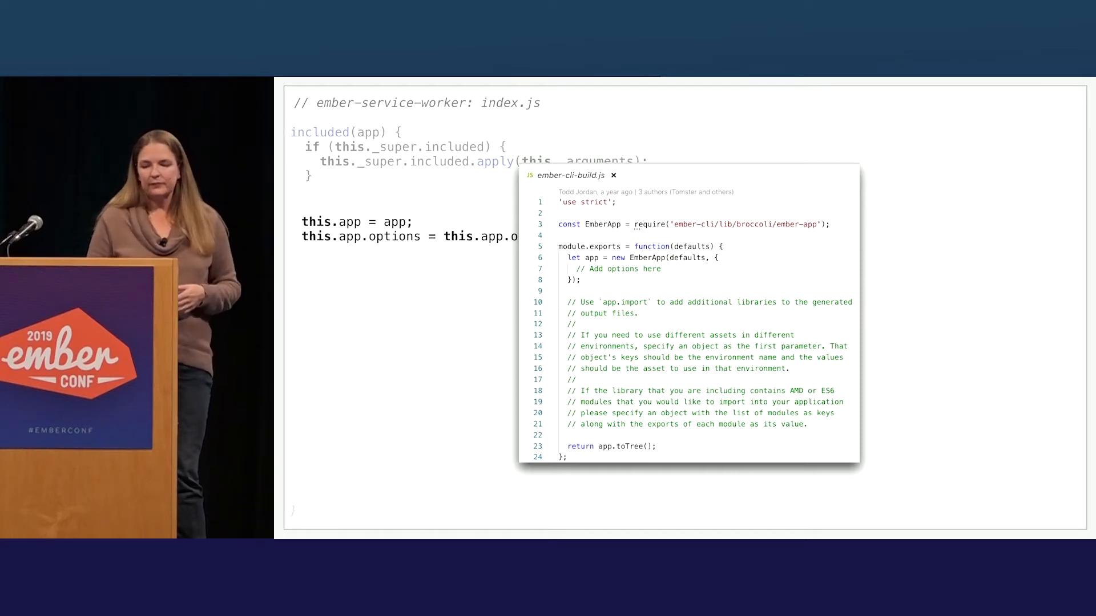
pyautogui.click(613, 175)
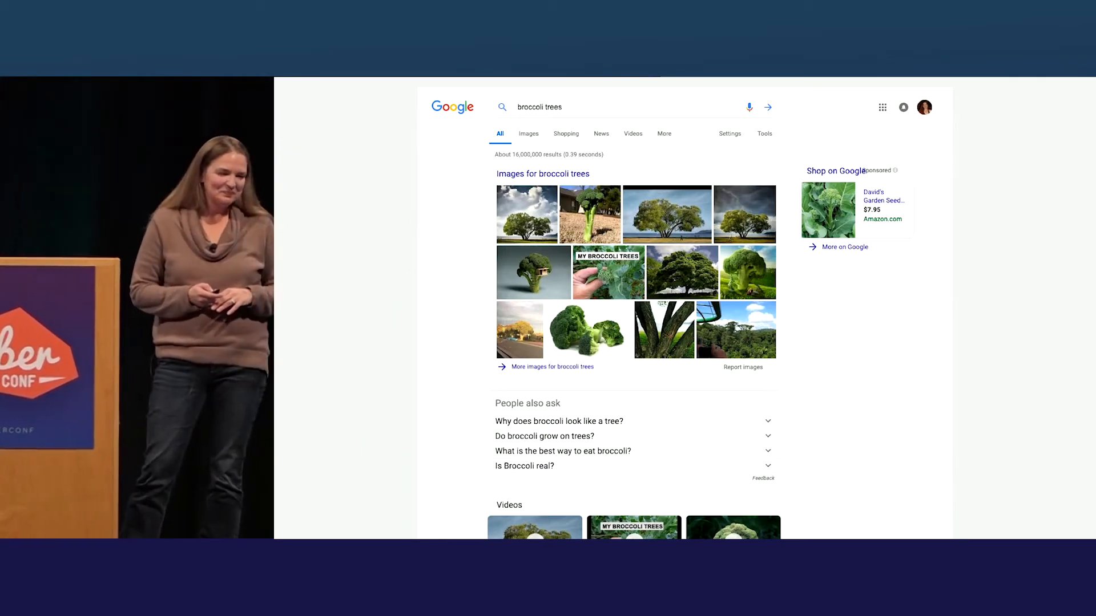
# Step: Scroll through the Google results and images for 'broccoli trees'
pyautogui.scroll(-3)
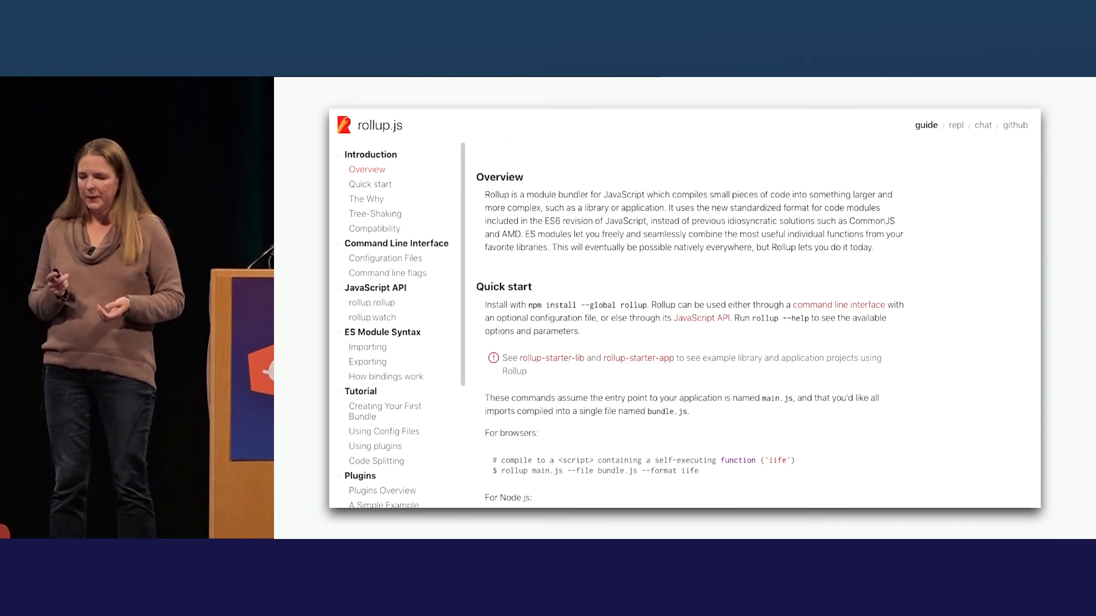
# Step: Open Plugins Overview in the rollup.js guide, then advance to the Testing slide
pyautogui.click(382, 489)
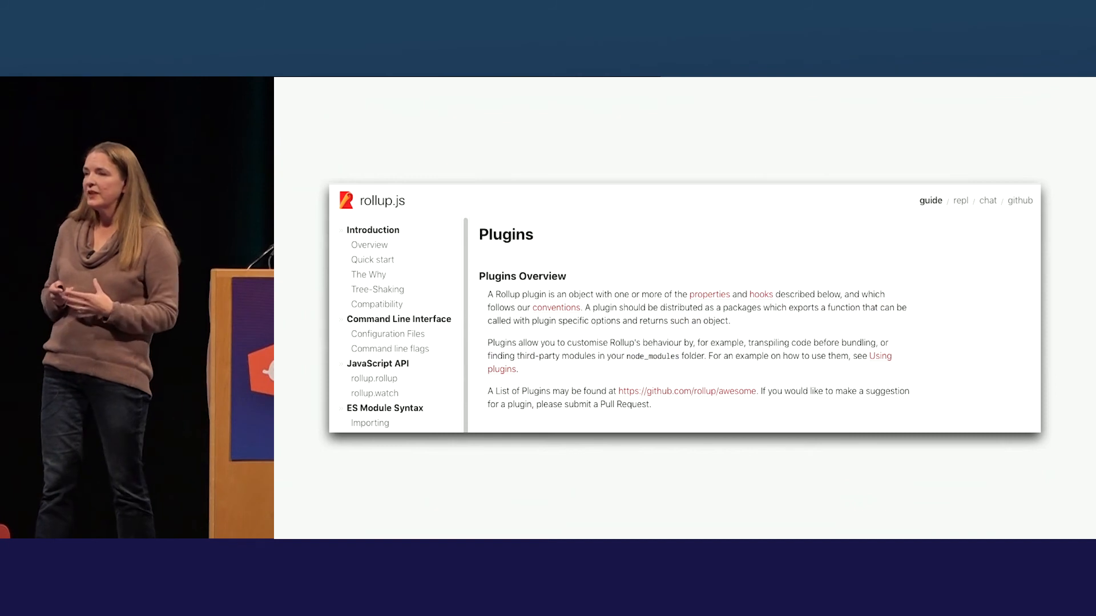
pyautogui.press('Right')
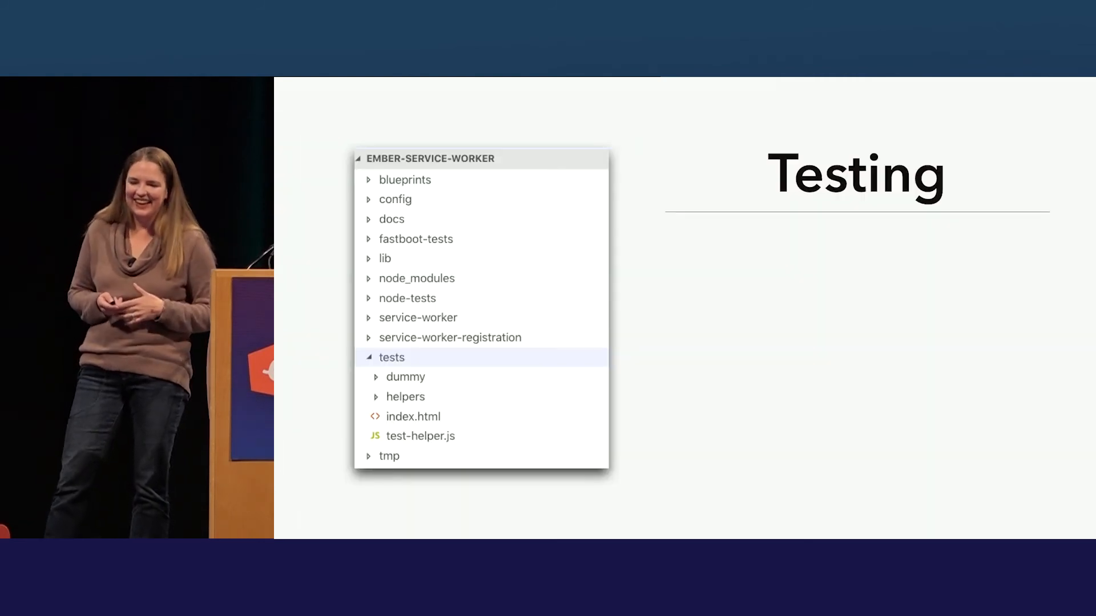